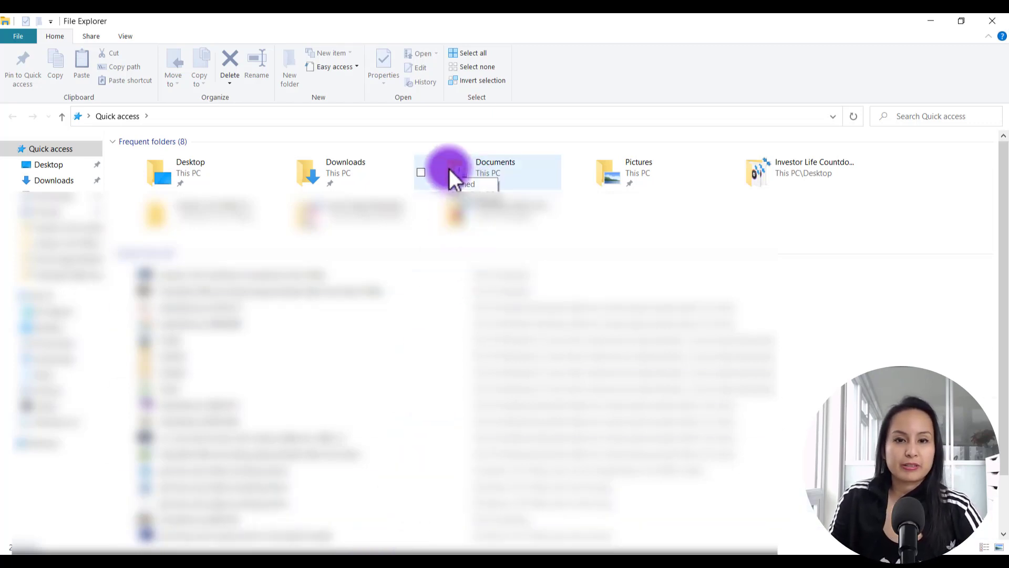
# Open the Camtasia folder inside Documents to list its preset folders and recordings.
pyautogui.doubleClick(495, 172)
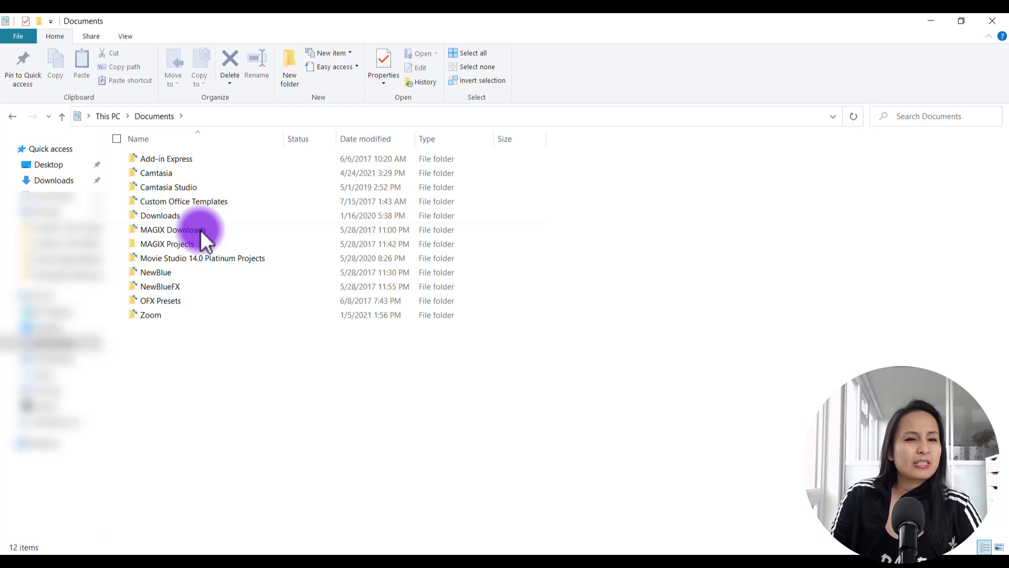
pyautogui.click(167, 158)
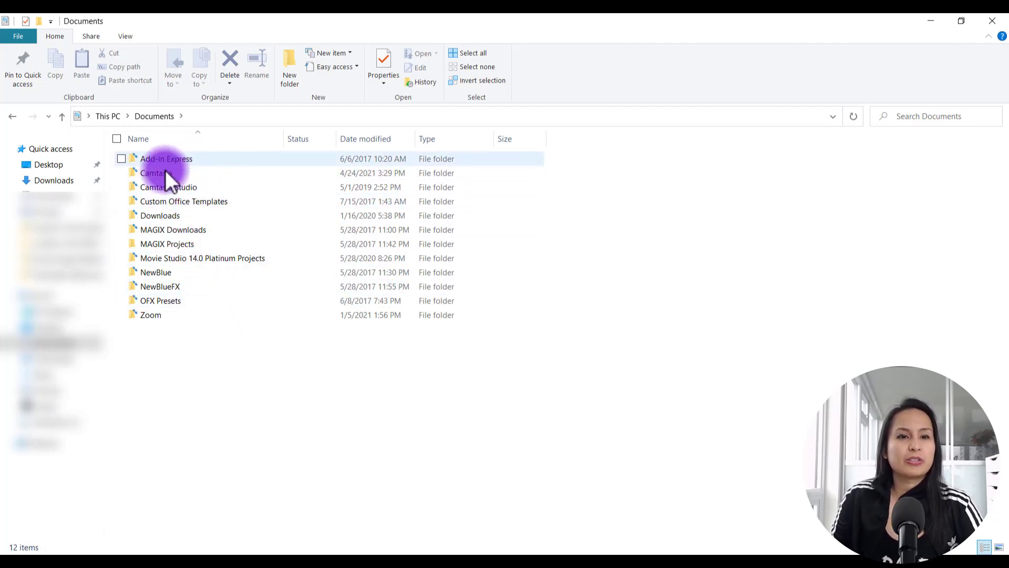
pyautogui.moveTo(152, 172)
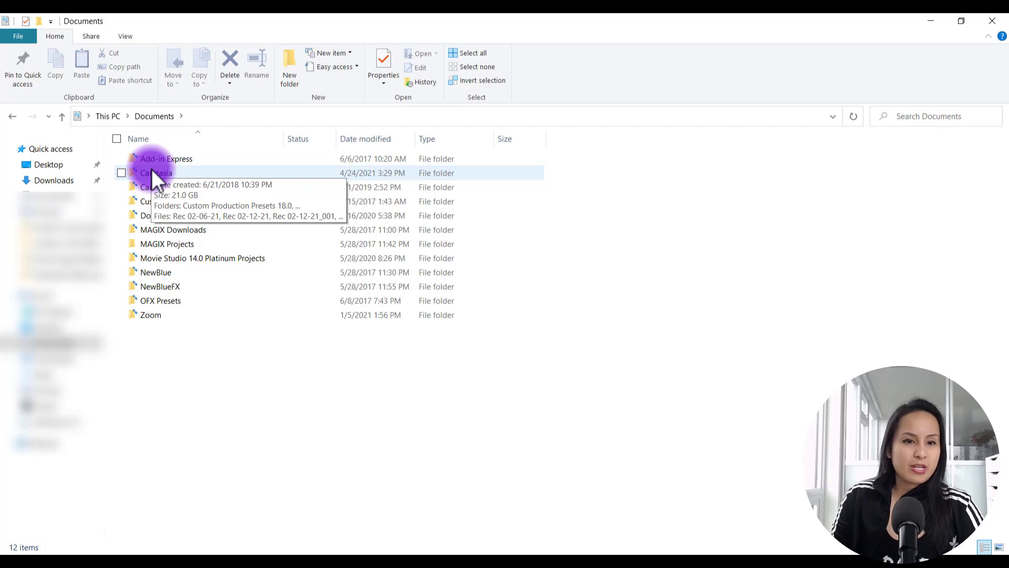
pyautogui.doubleClick(156, 172)
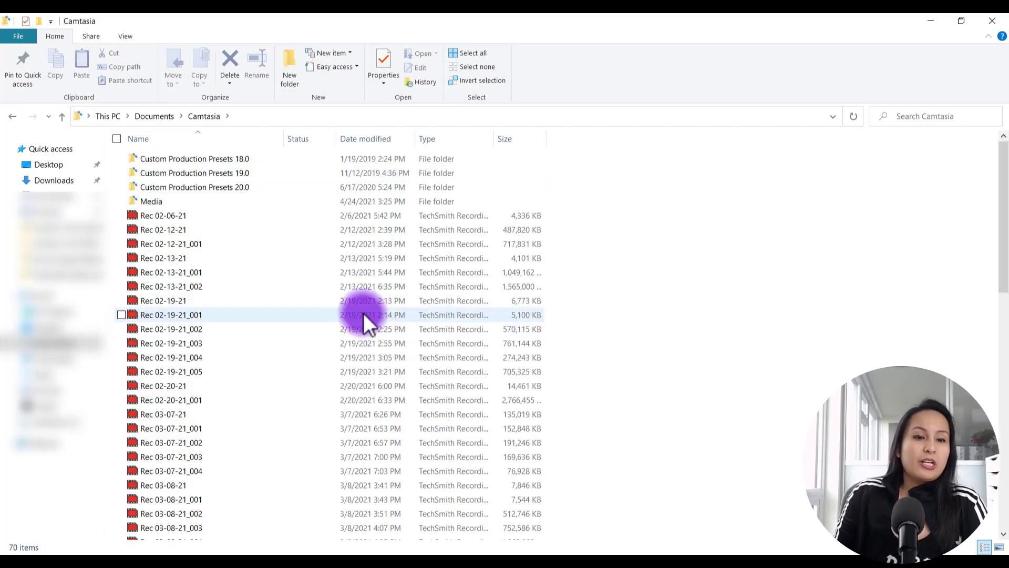
pyautogui.click(163, 258)
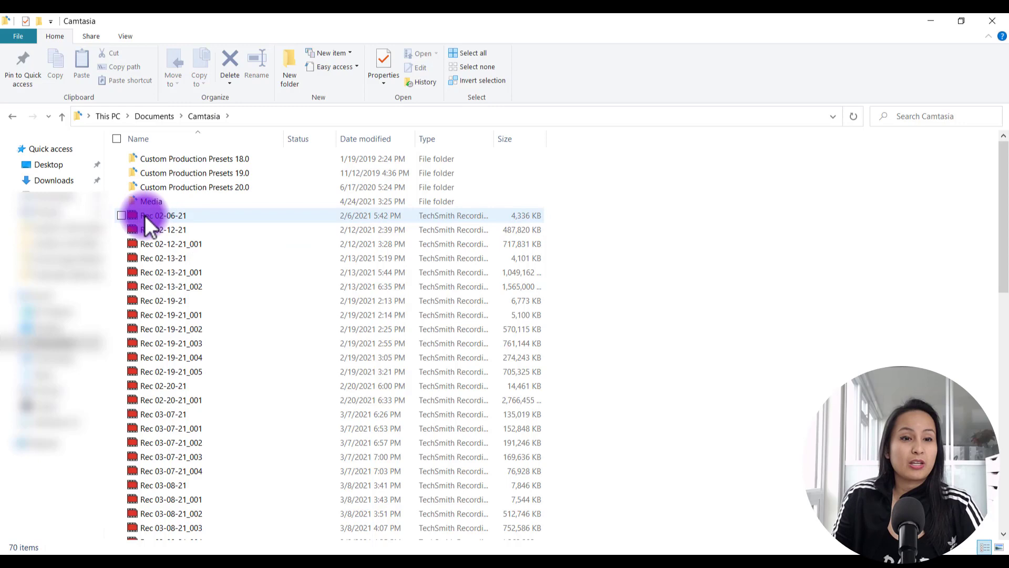
pyautogui.moveTo(156, 219)
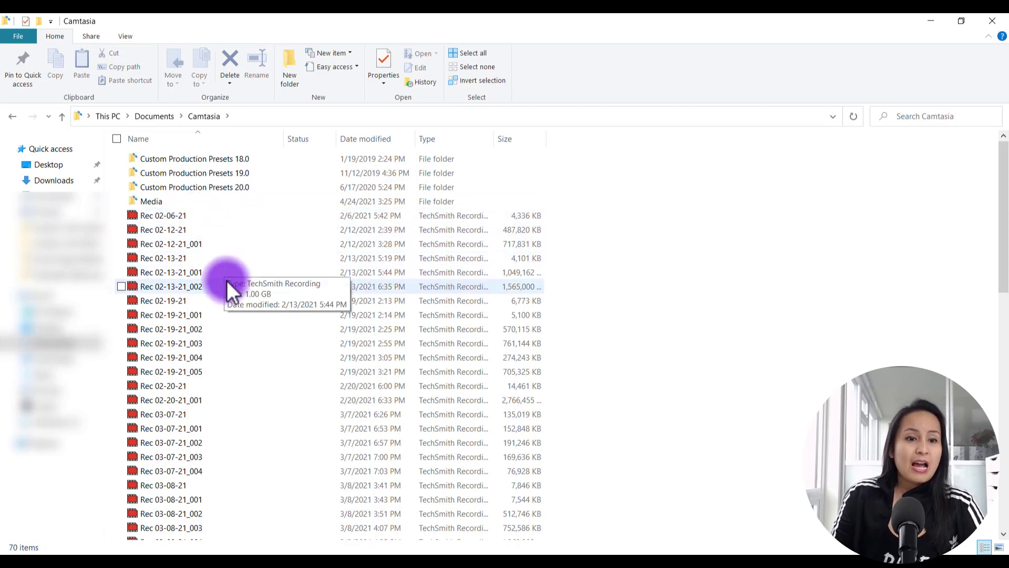
pyautogui.scroll(-3)
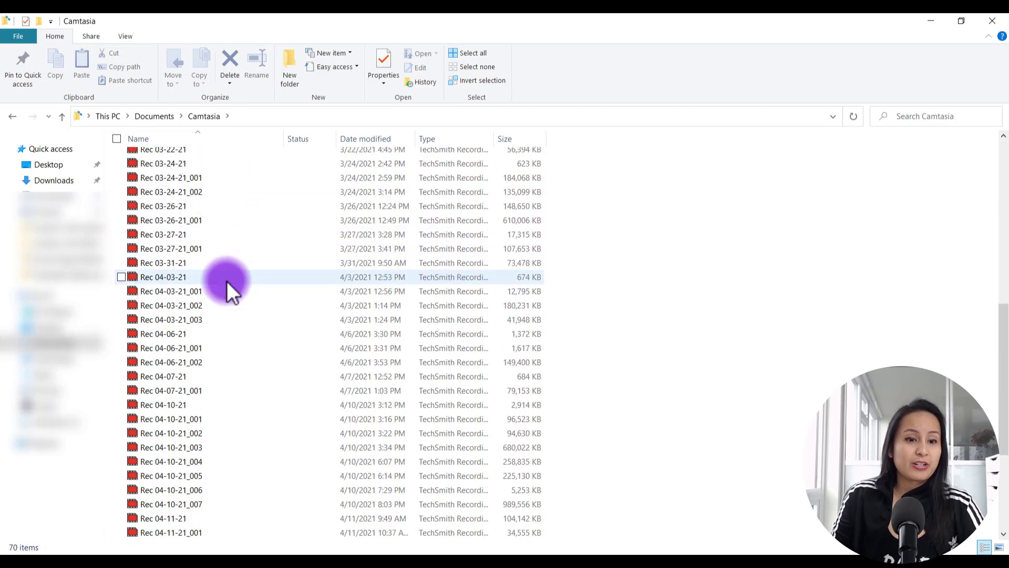
pyautogui.scroll(-3)
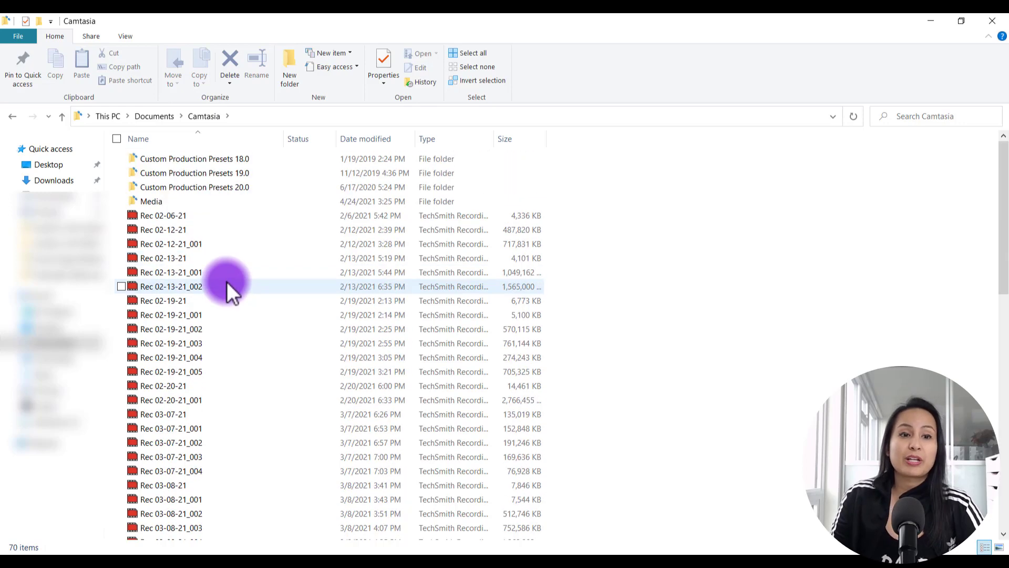
pyautogui.click(194, 158)
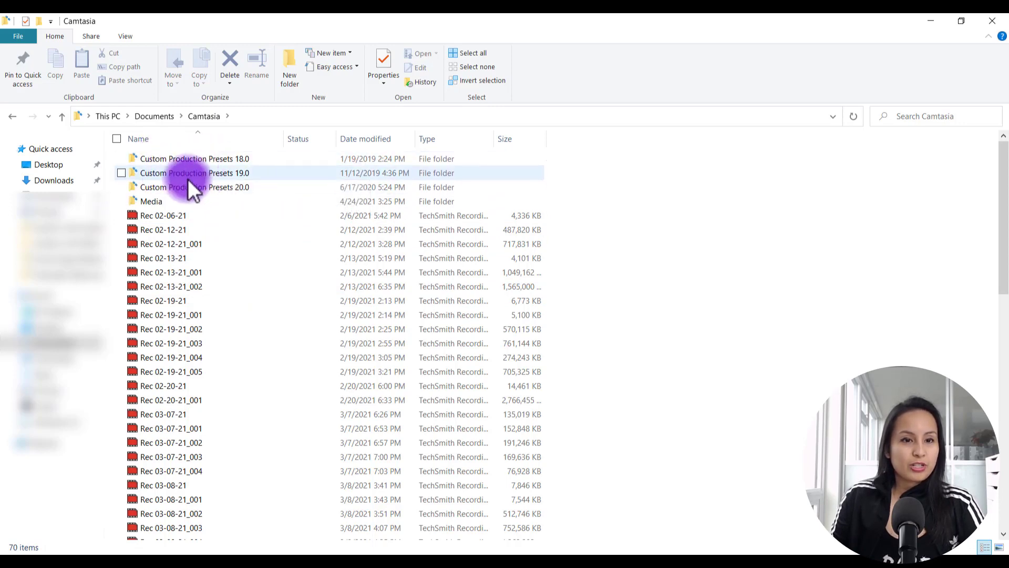
pyautogui.moveTo(161, 201)
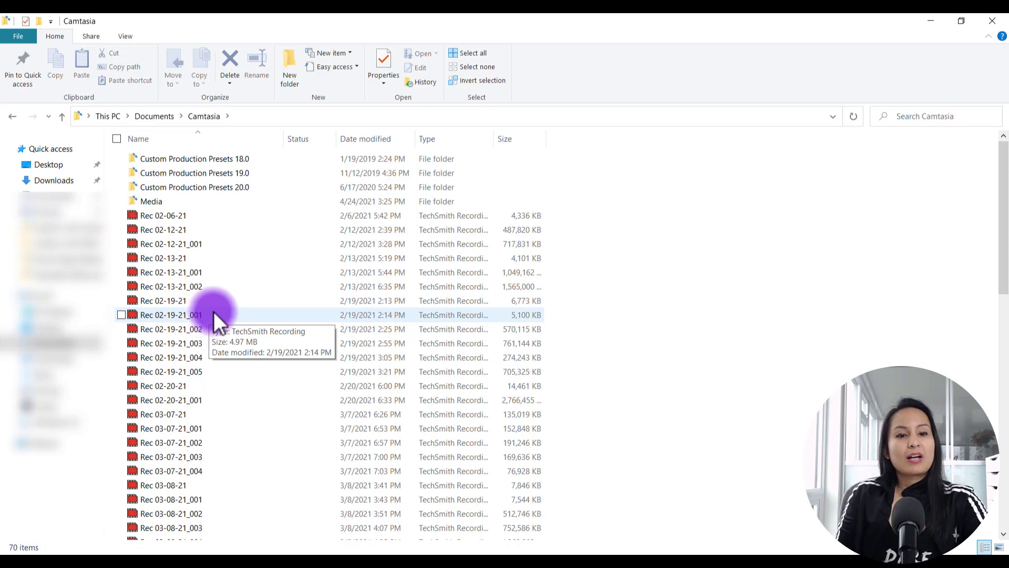
# Select the first February recording, Rec 02-06-21, and scroll down toward the March files.
pyautogui.click(163, 229)
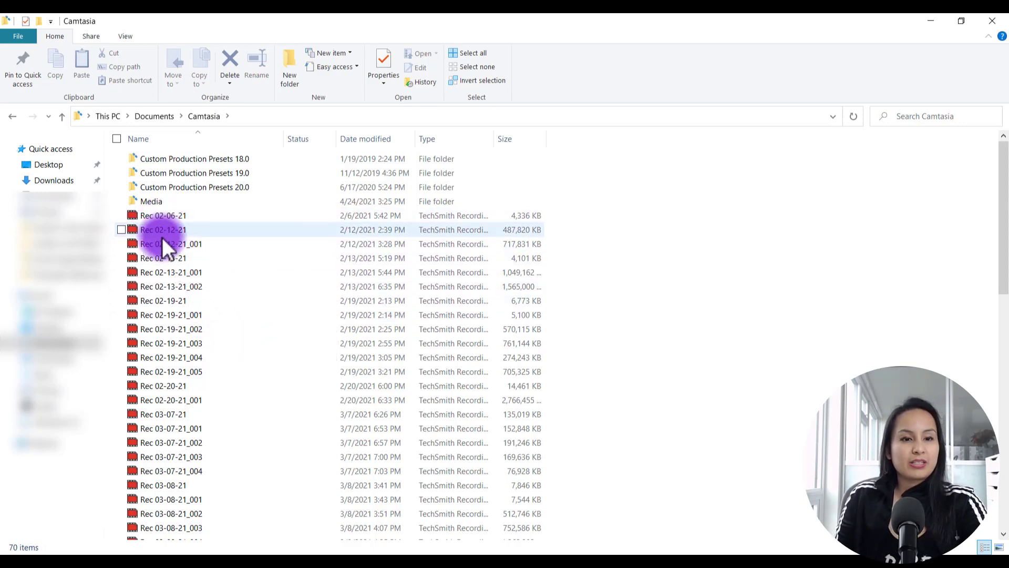
pyautogui.scroll(-3)
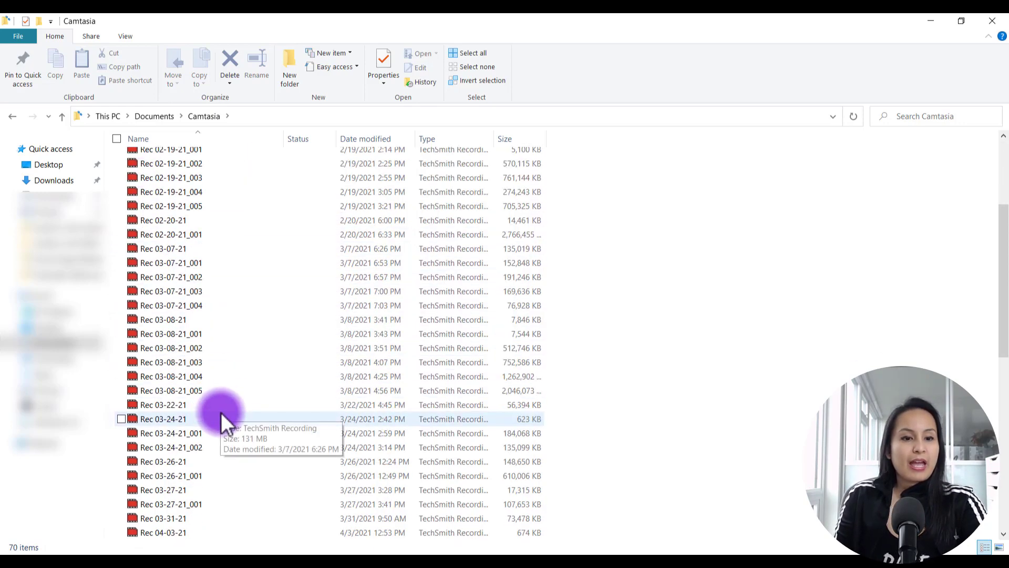
pyautogui.scroll(-3)
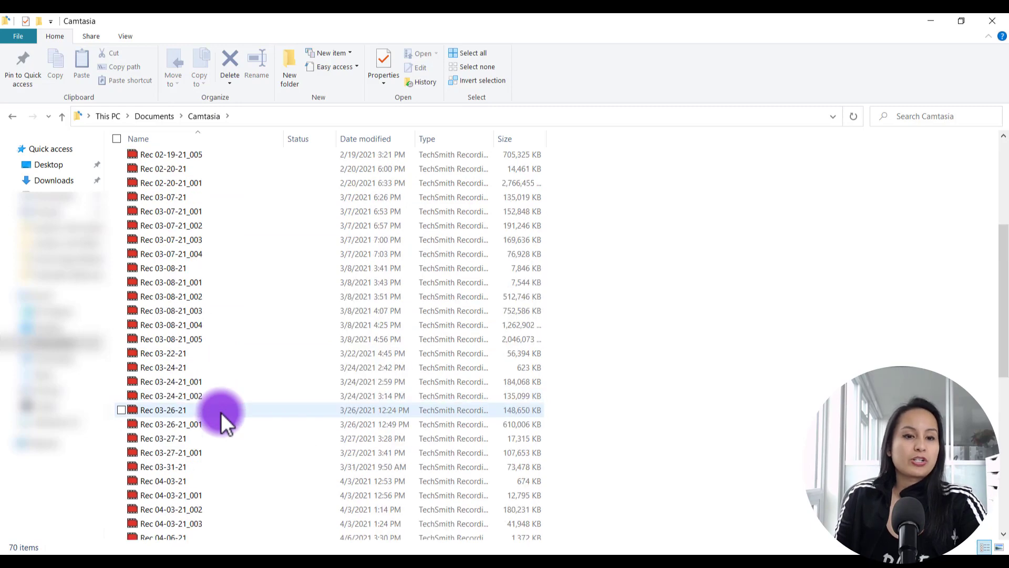
pyautogui.scroll(-3)
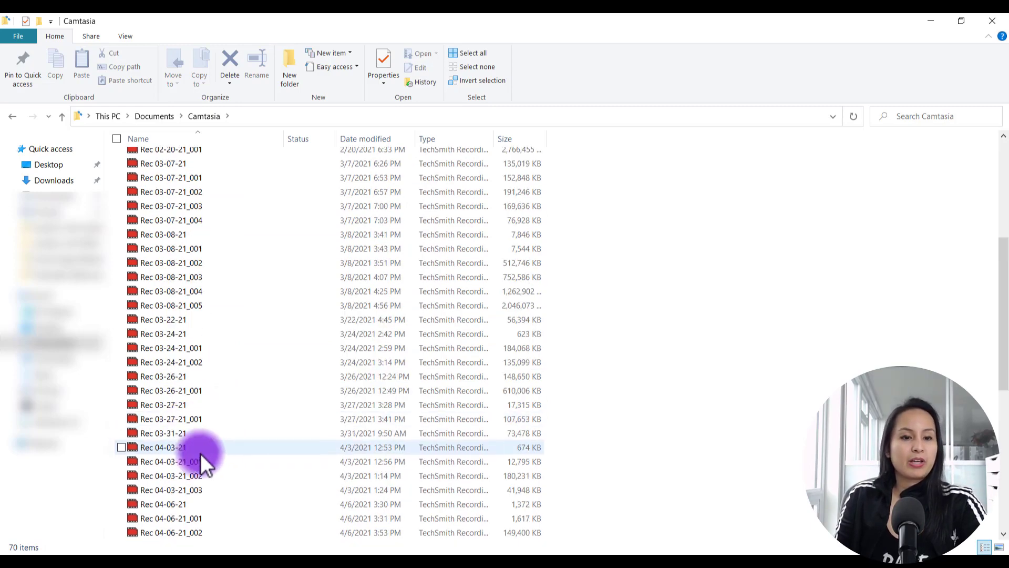
pyautogui.moveTo(174, 447)
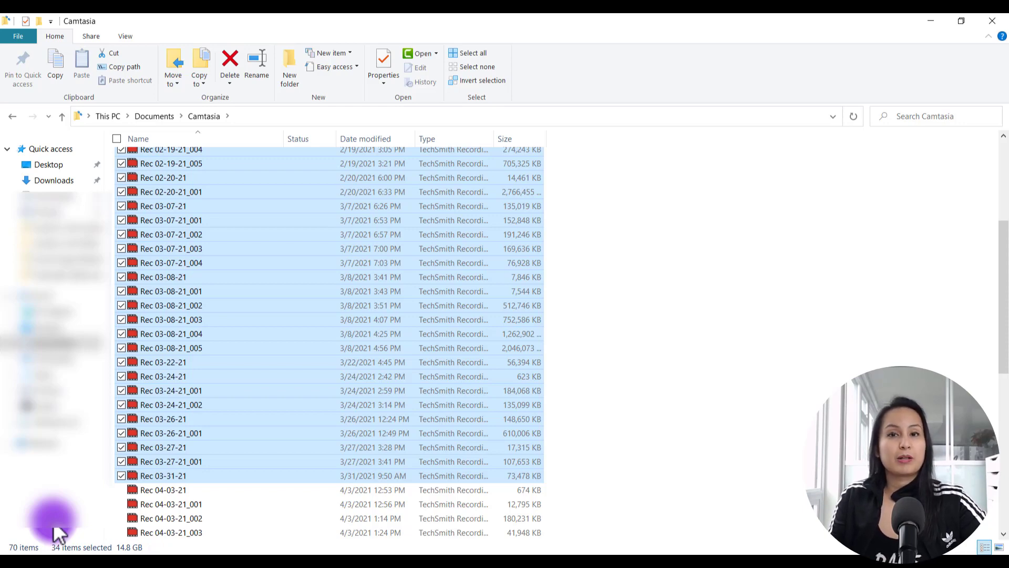
pyautogui.moveTo(247, 318)
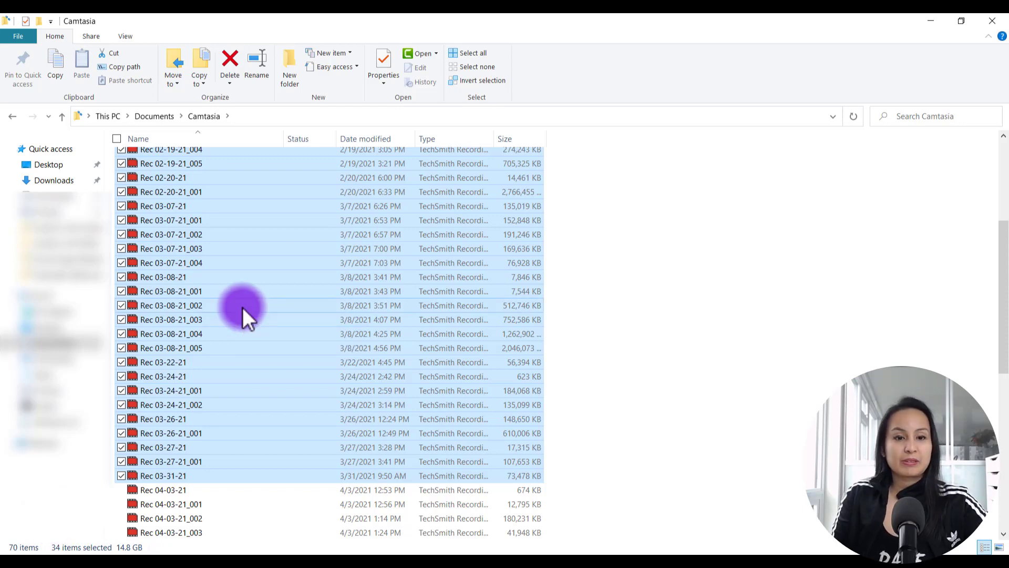
# Delete the 34 selected February–March recordings from the right-click menu.
pyautogui.rightClick(241, 306)
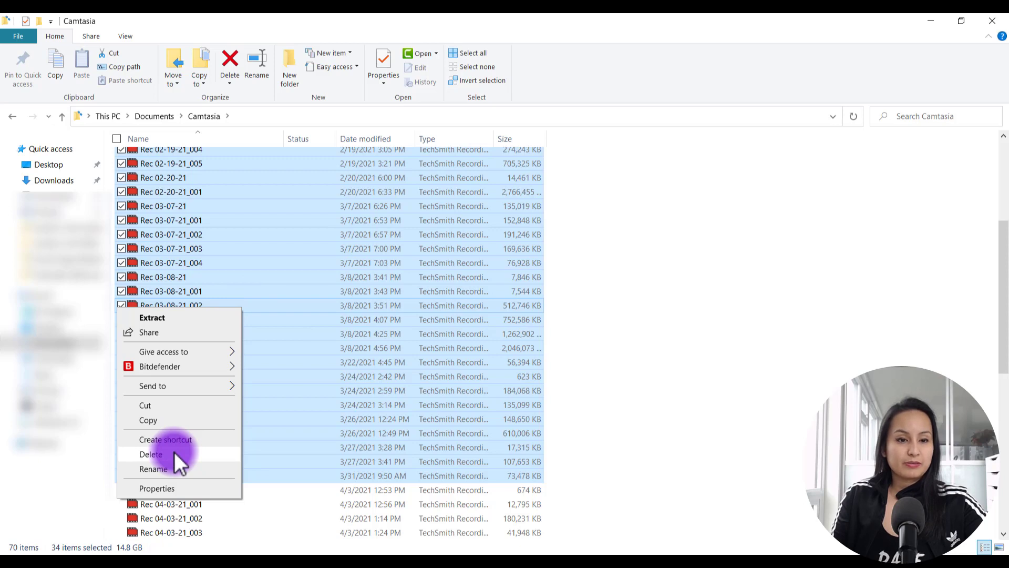
pyautogui.click(150, 454)
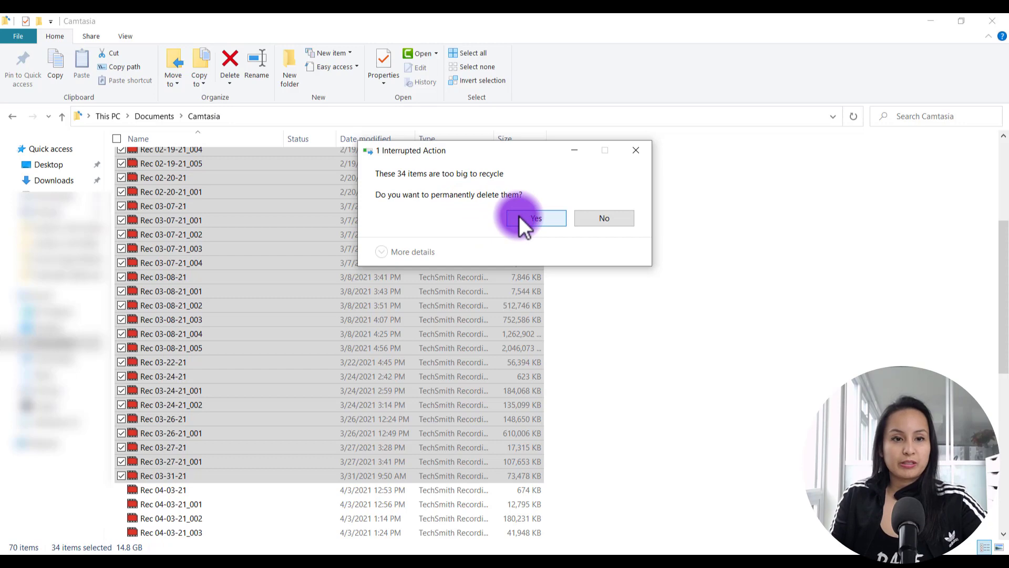
pyautogui.click(536, 218)
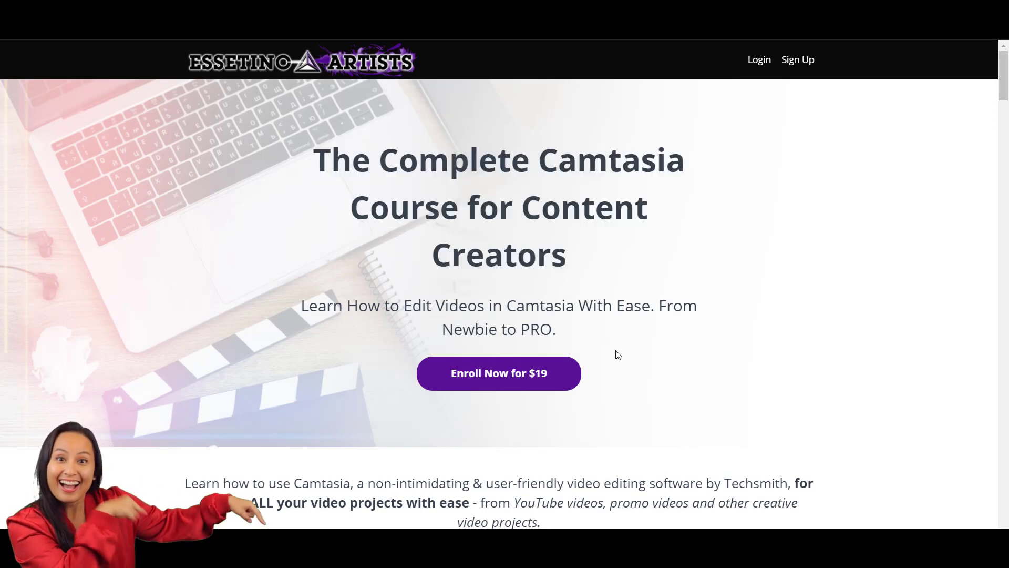
pyautogui.scroll(-3)
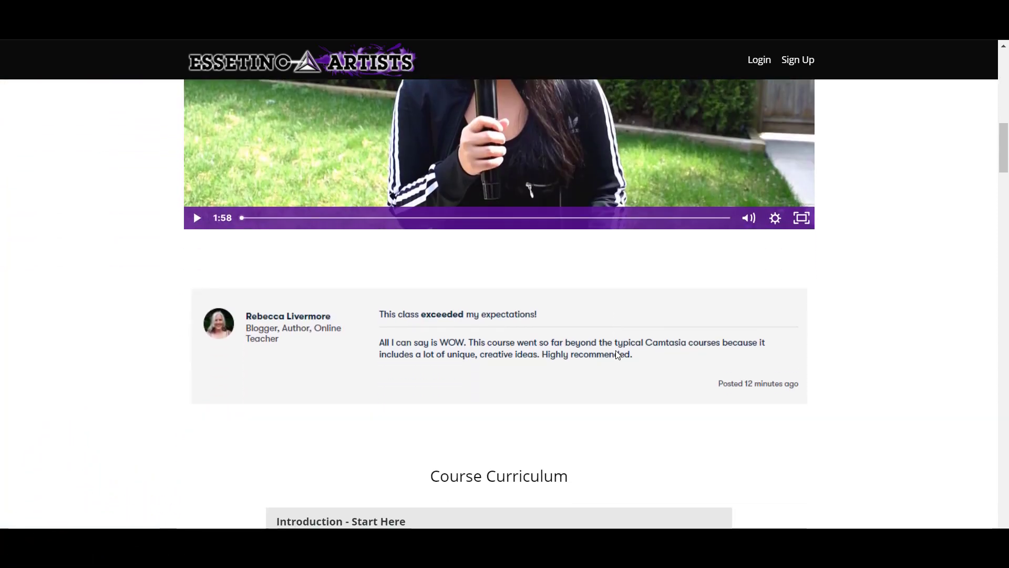
pyautogui.scroll(-3)
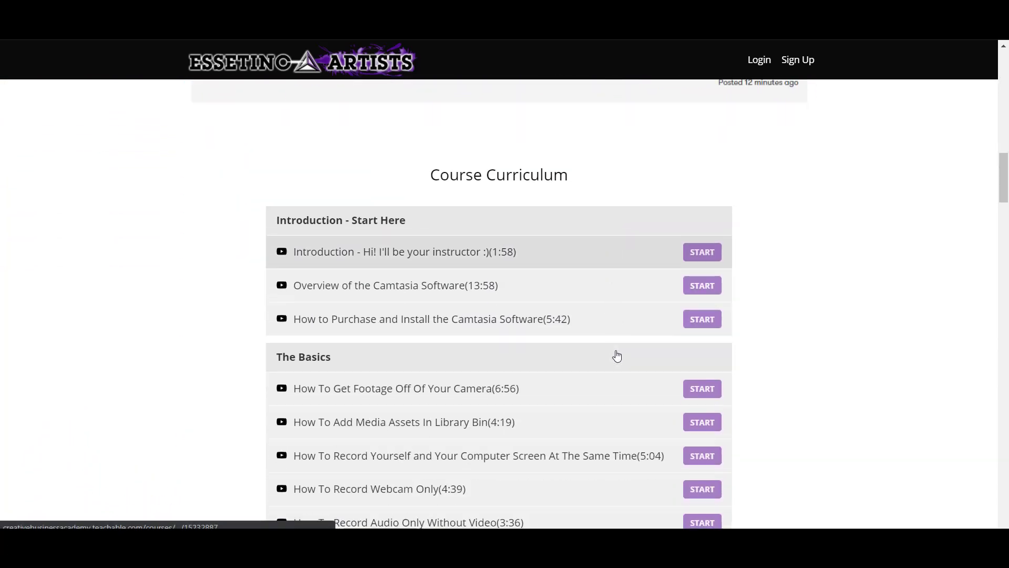